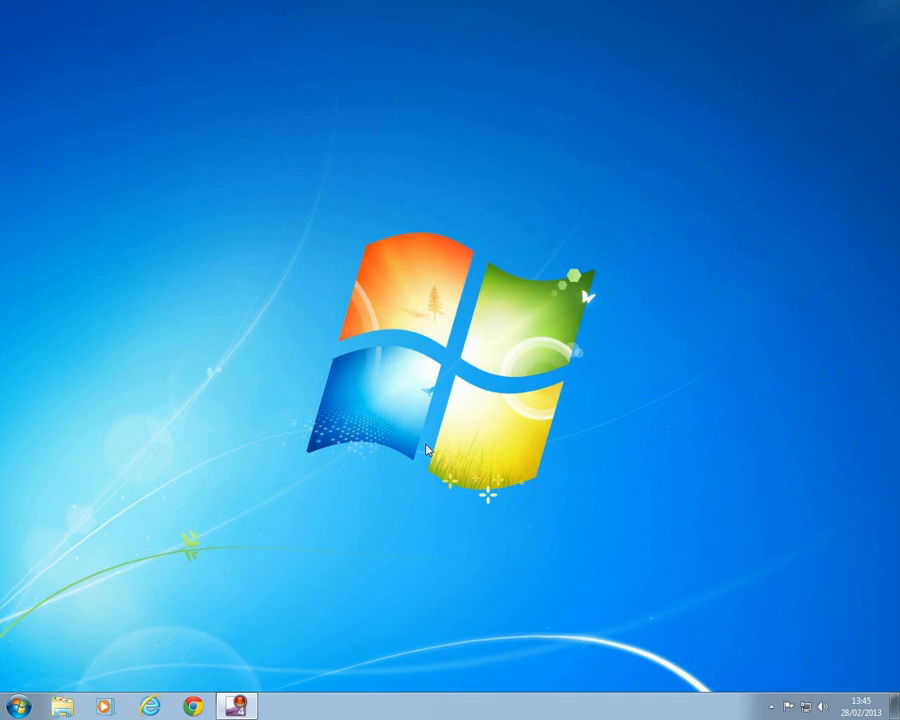
Bring up the Windows 7 Start menu listing Microsoft Outlook 2010
click(16, 702)
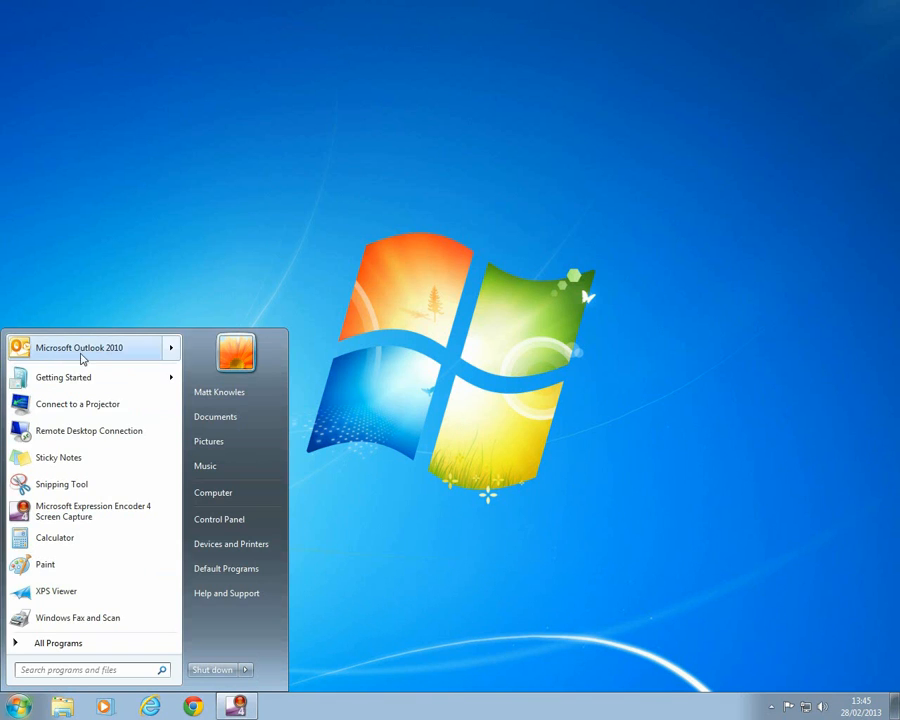
Launch Outlook 2010 and reach the Exchange e-mail account's settings via File > Account Settings
click(80, 348)
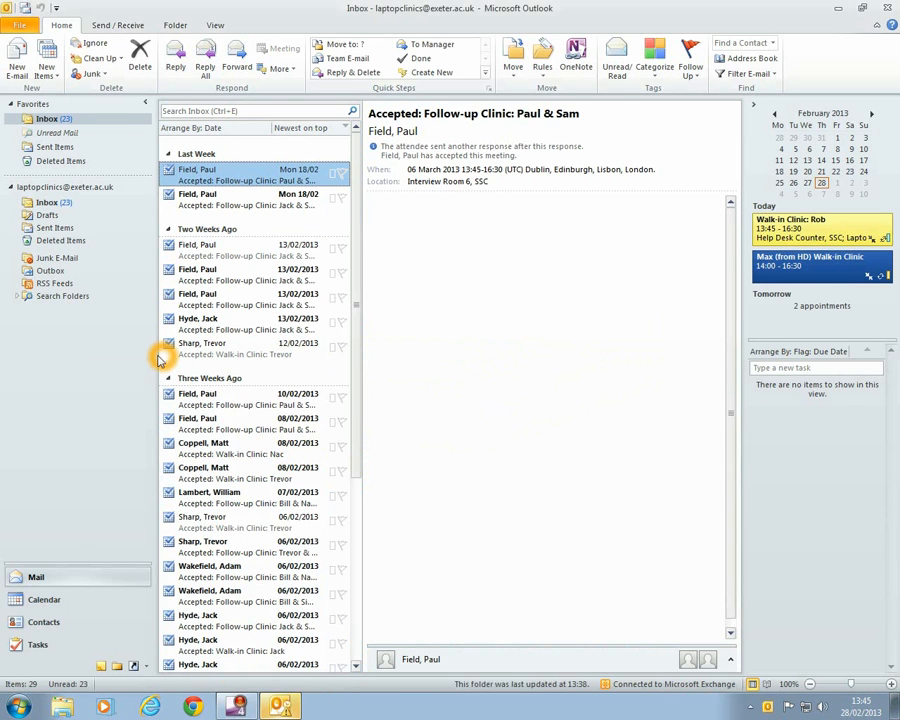
click(28, 16)
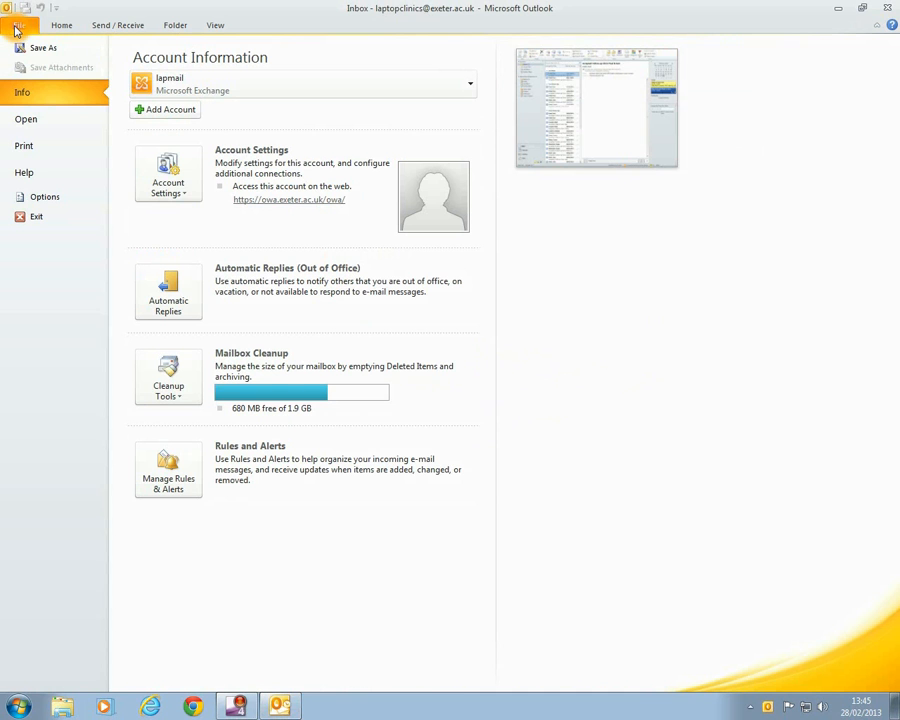
click(168, 172)
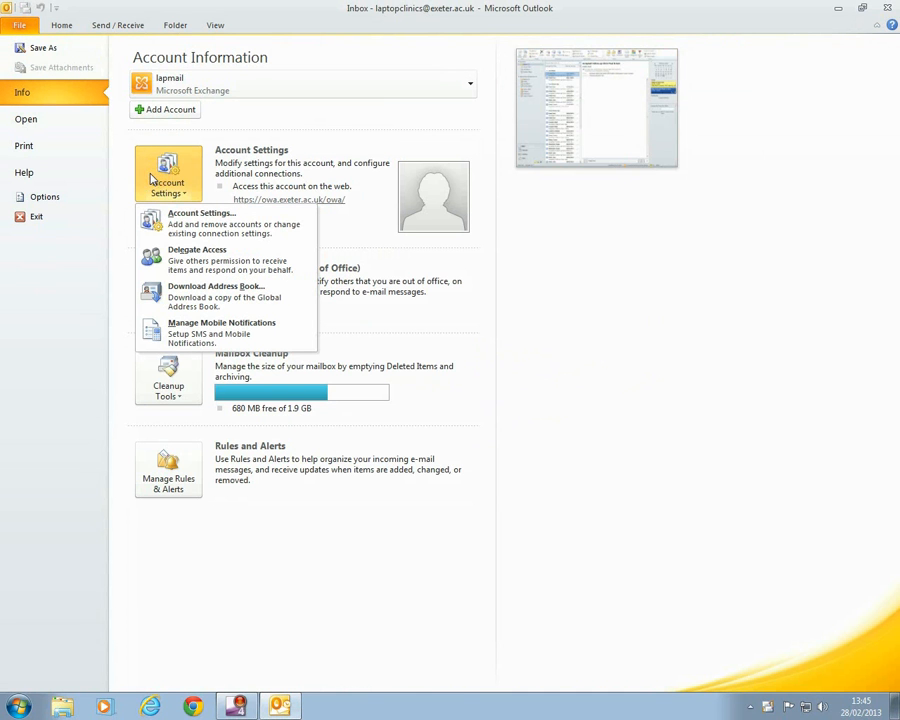
mouse_move(204, 228)
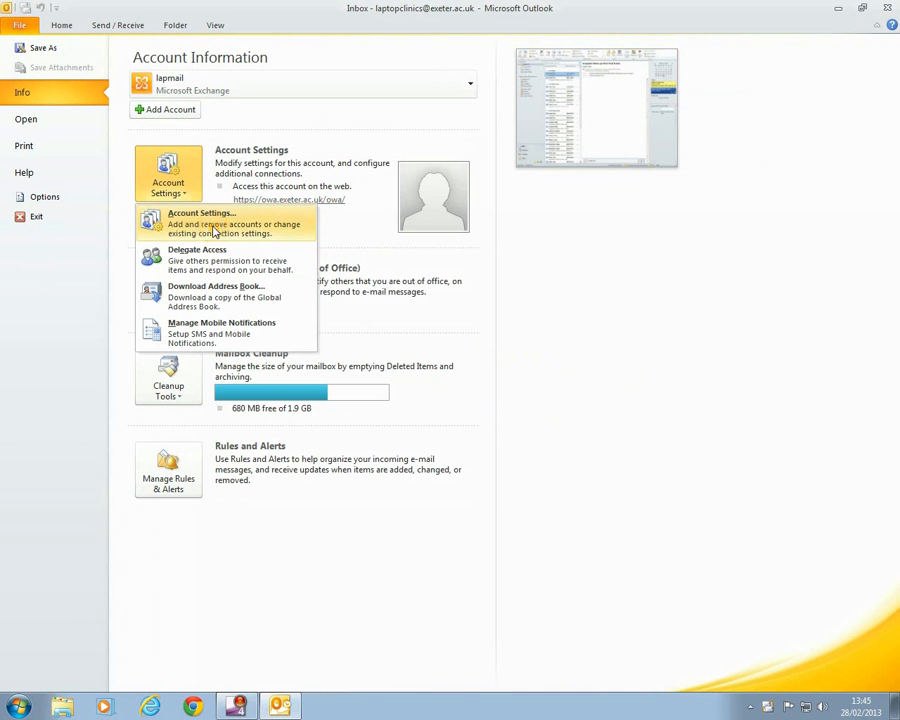
click(200, 218)
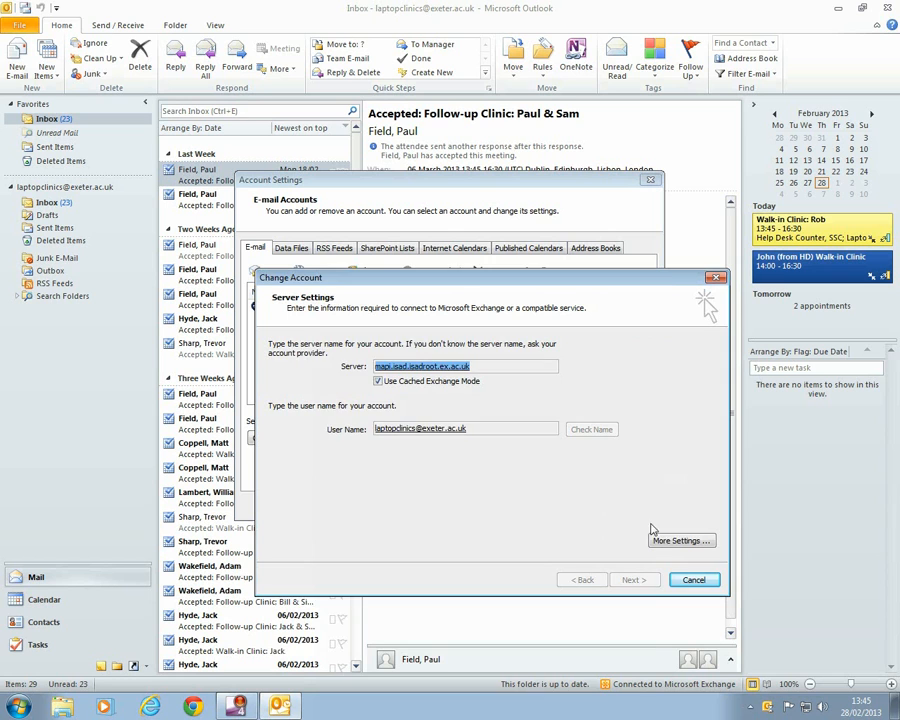
Reach the Exchange account's More Settings dialog on its Advanced page
click(680, 540)
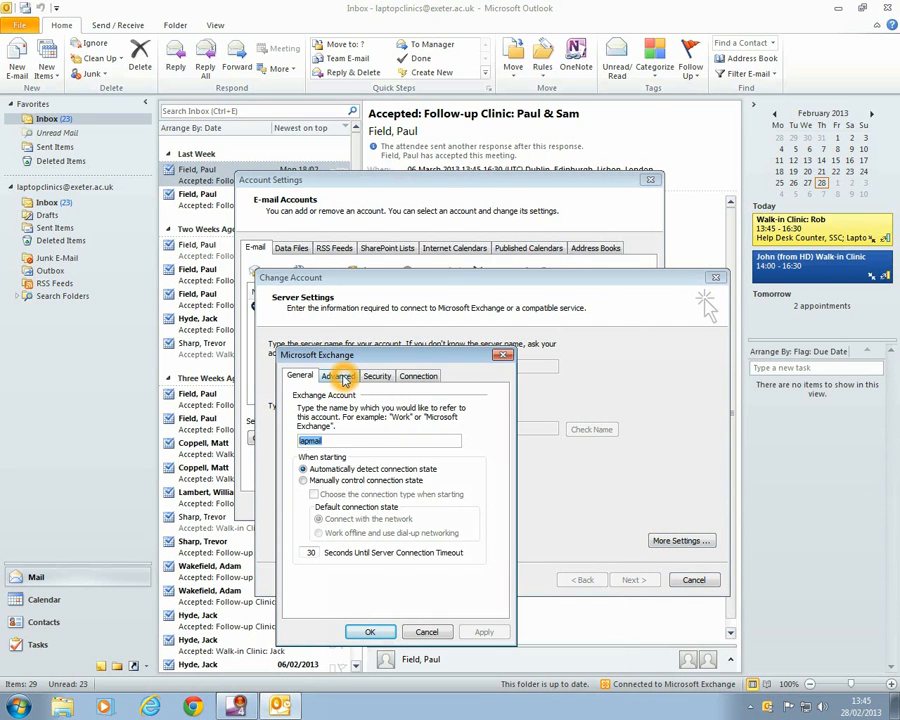
click(338, 376)
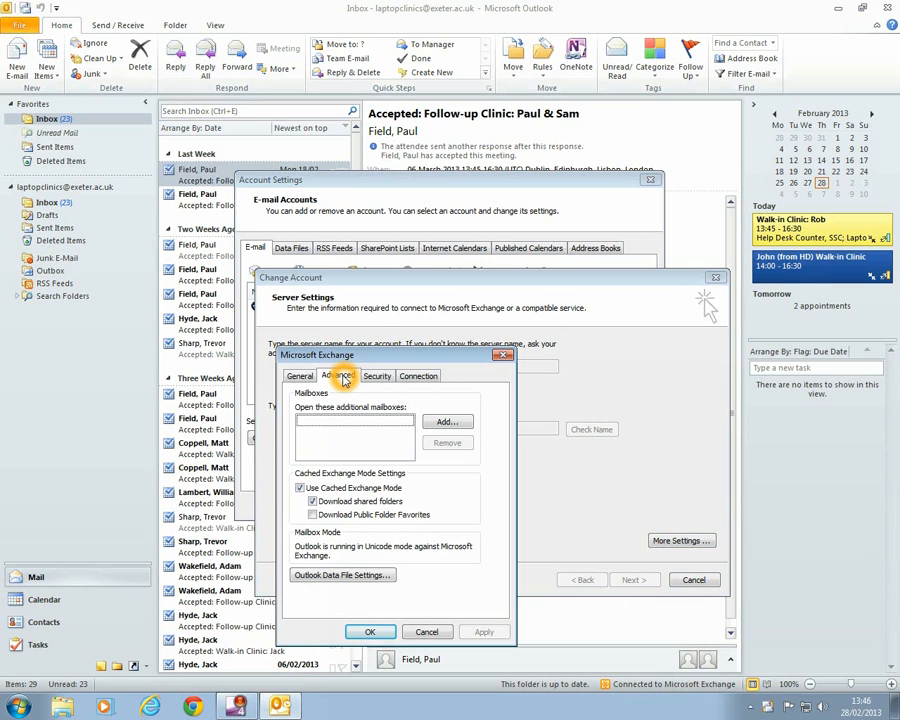
Add 'helpdesk' as an additional mailbox, resolving it to the Helpdesk match
click(444, 420)
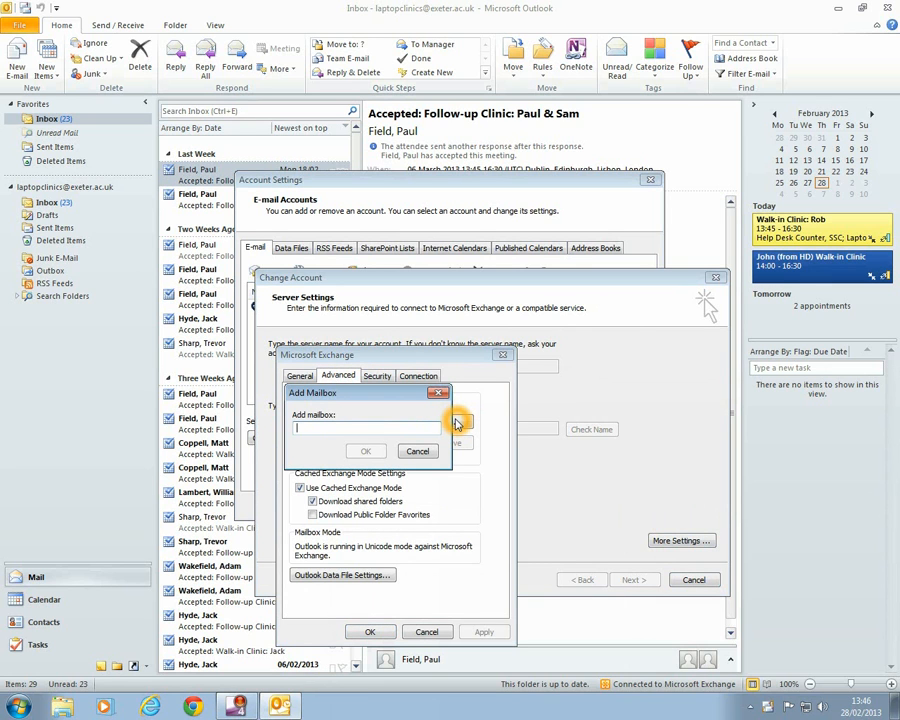
text(helpdesk)
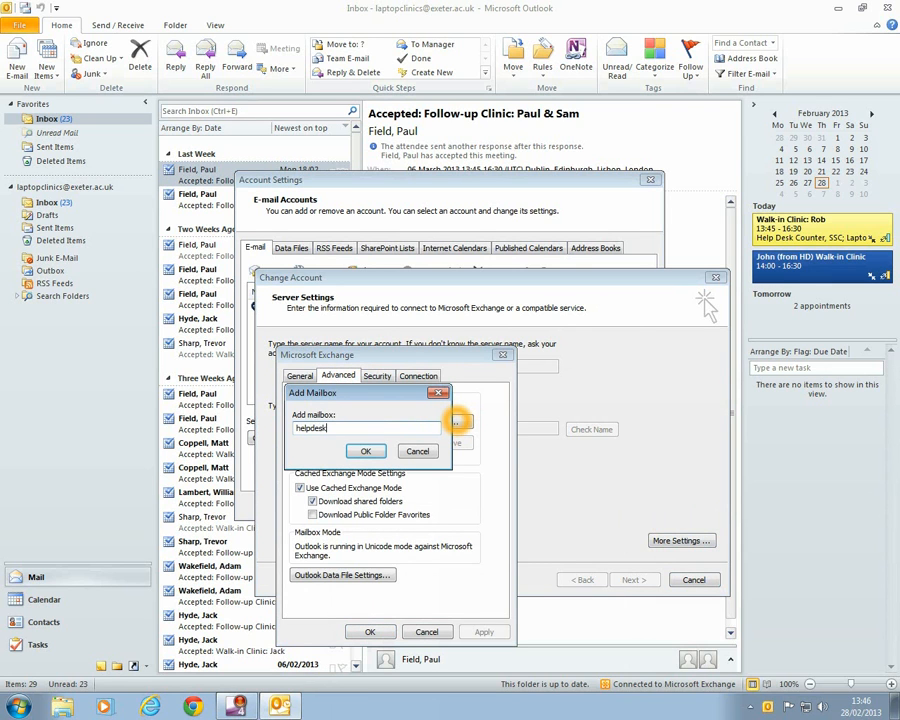
click(364, 450)
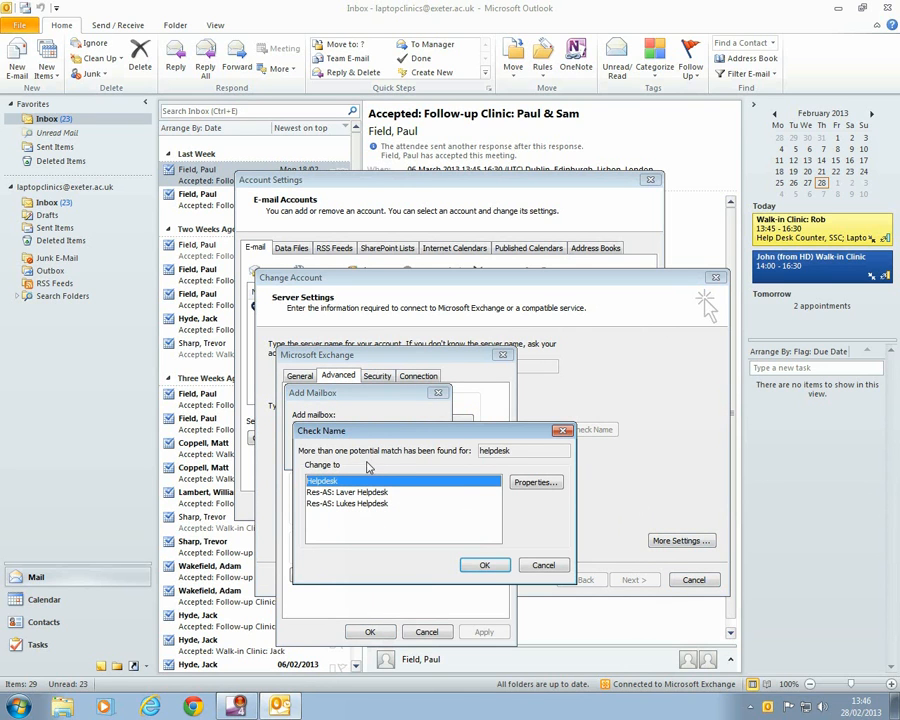
click(484, 564)
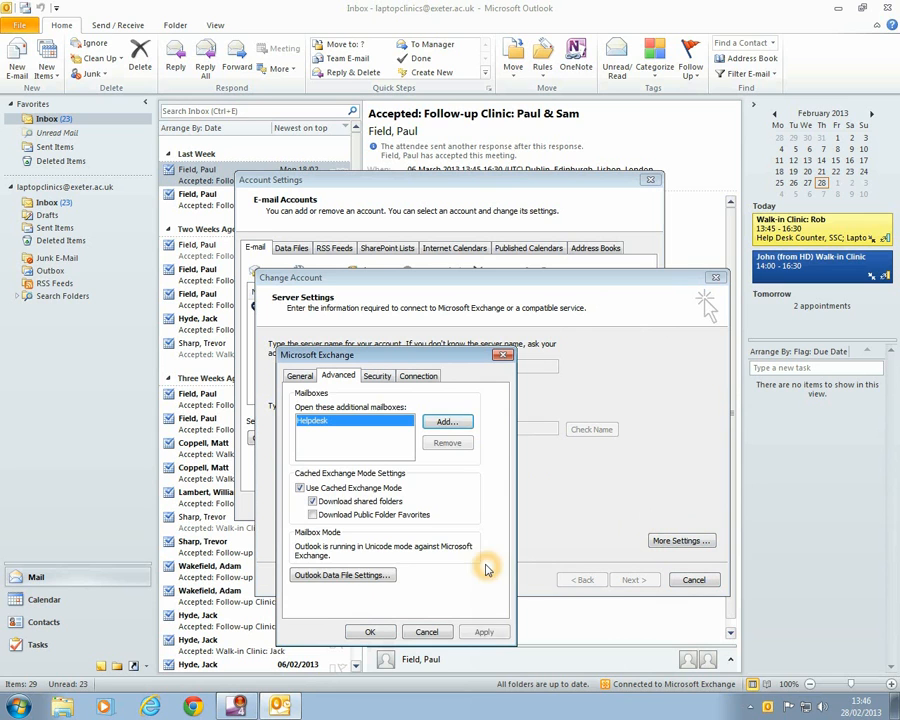
Confirm and finish the account change so the Helpdesk mailbox appears in the folder list
click(370, 632)
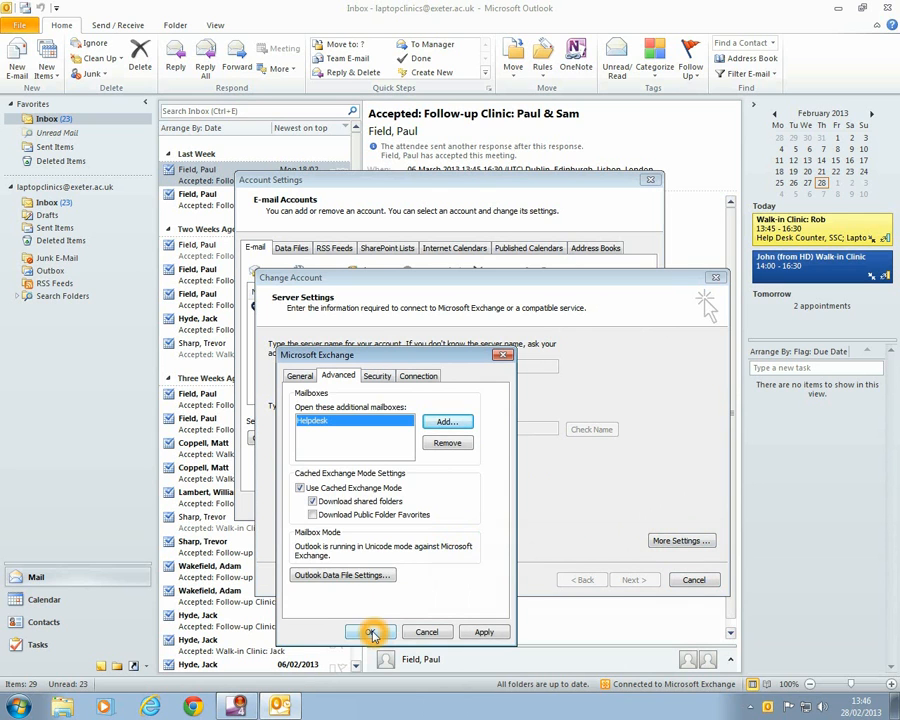
click(368, 632)
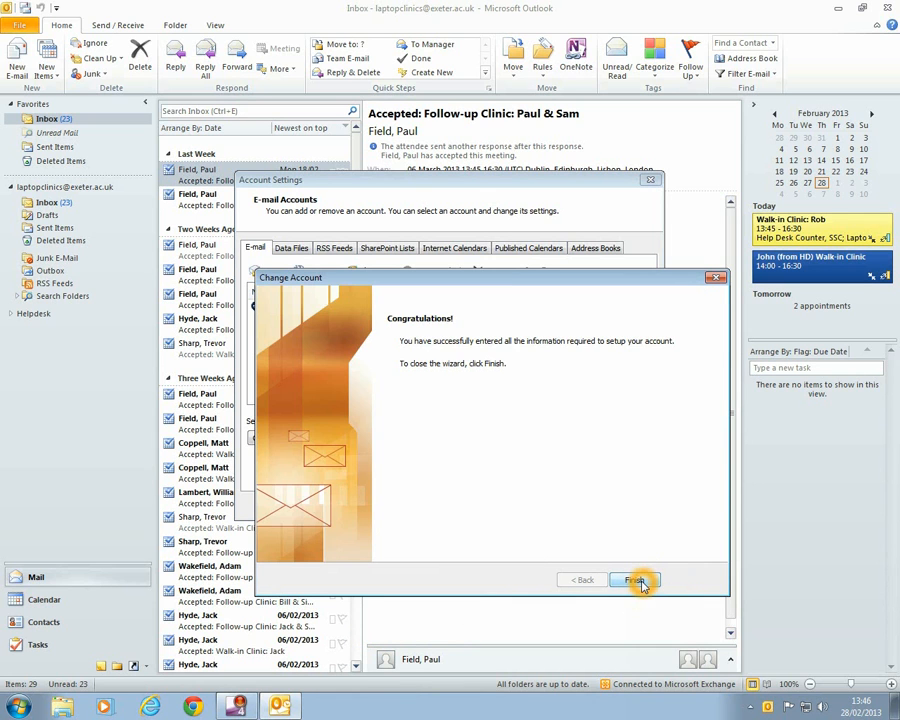
click(636, 580)
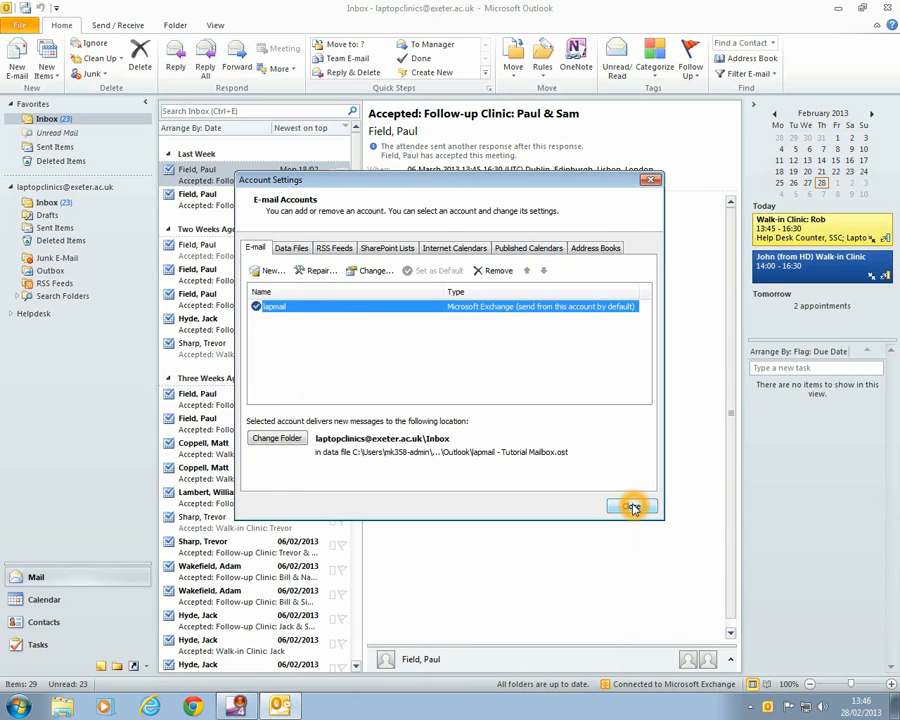
click(632, 506)
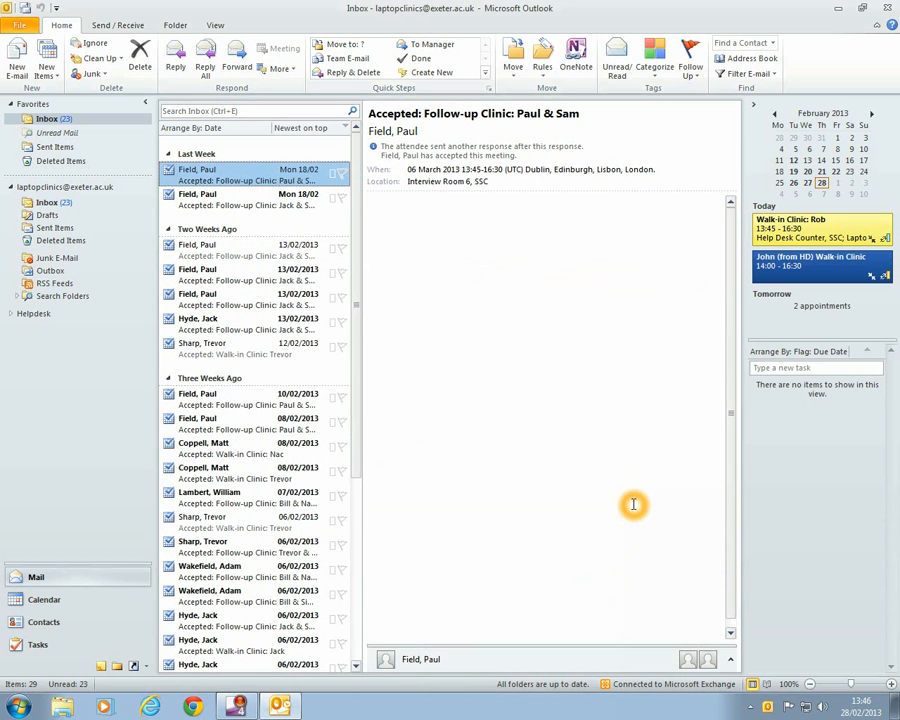